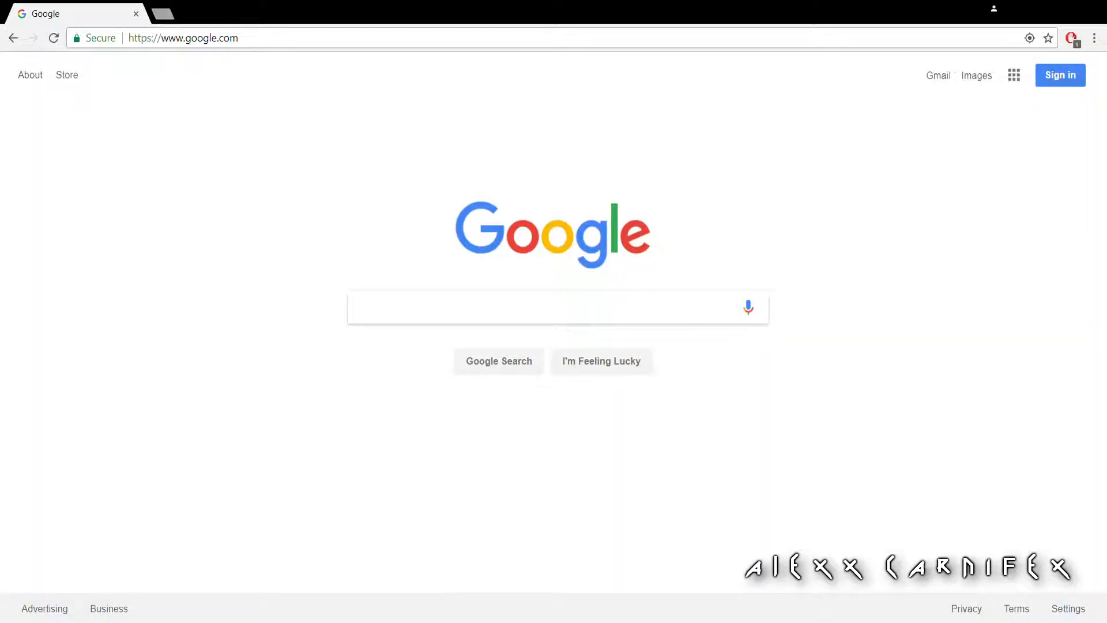
# Search Google for 'google chrome web store' and open the Chrome Web Store extensions result
pyautogui.click(484, 308)
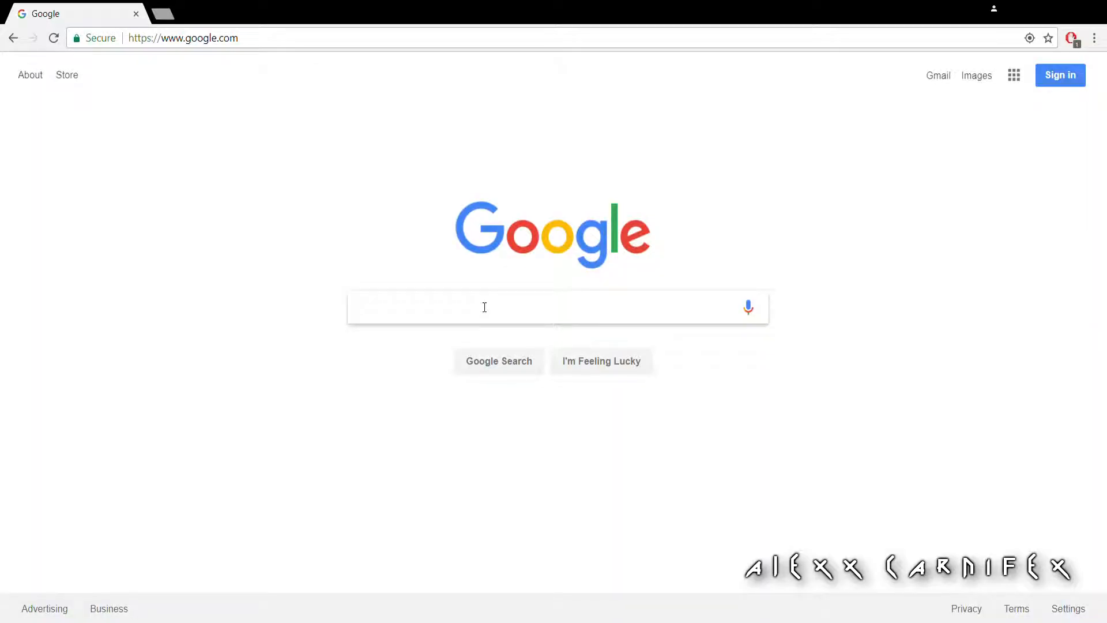
pyautogui.write('google chrome web store')
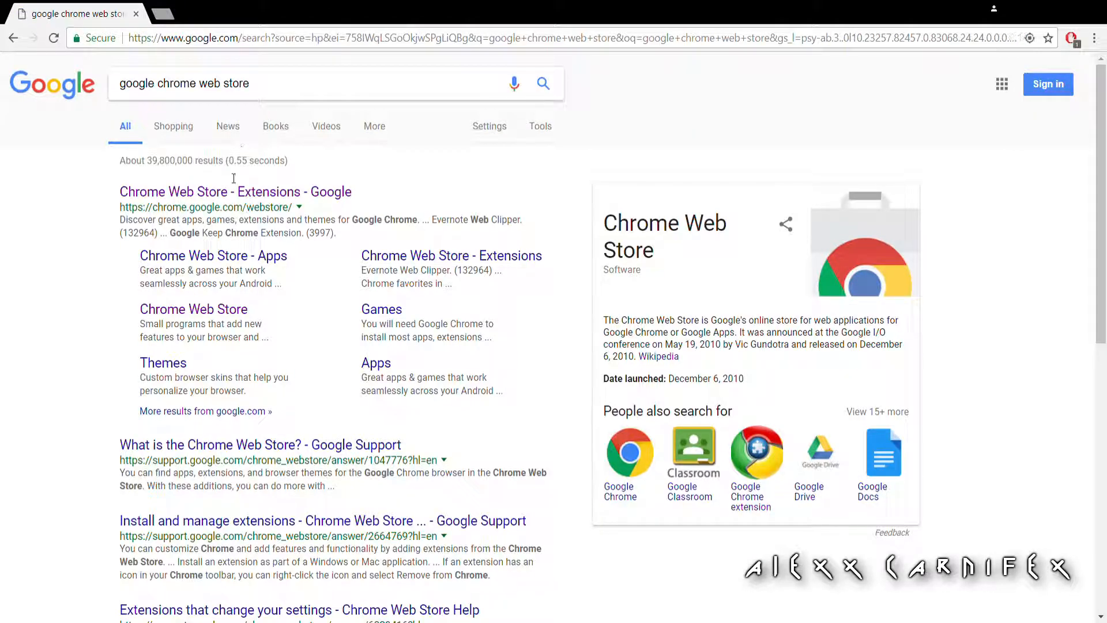
pyautogui.click(235, 192)
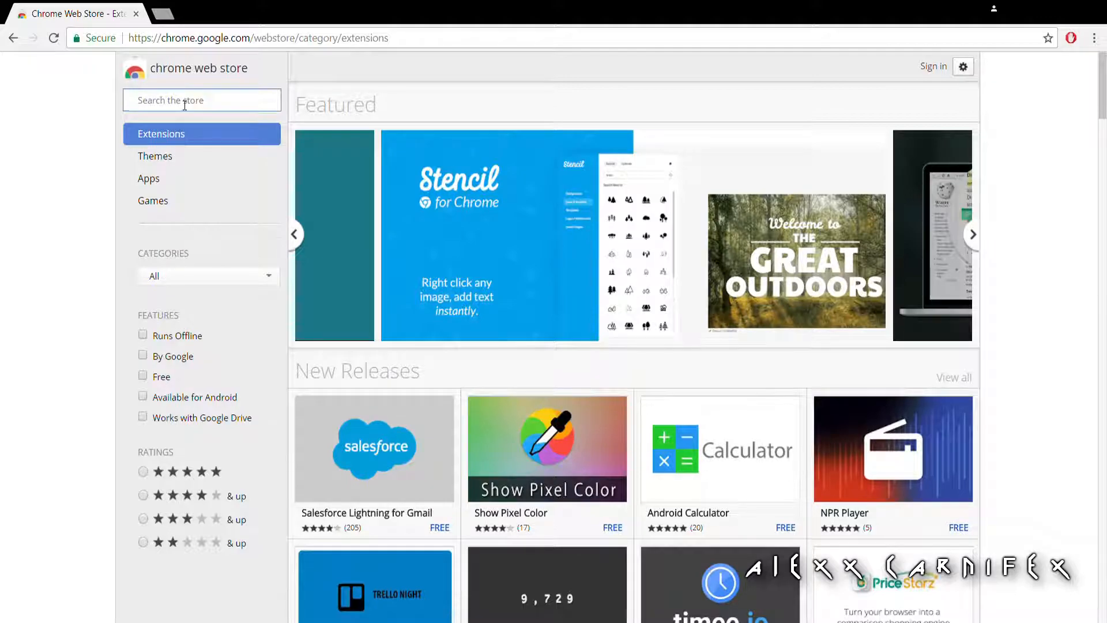
# Search the store for 'tube buddy' and confirm TubeBuddy for YouTube is already added
pyautogui.write('tube buddy')
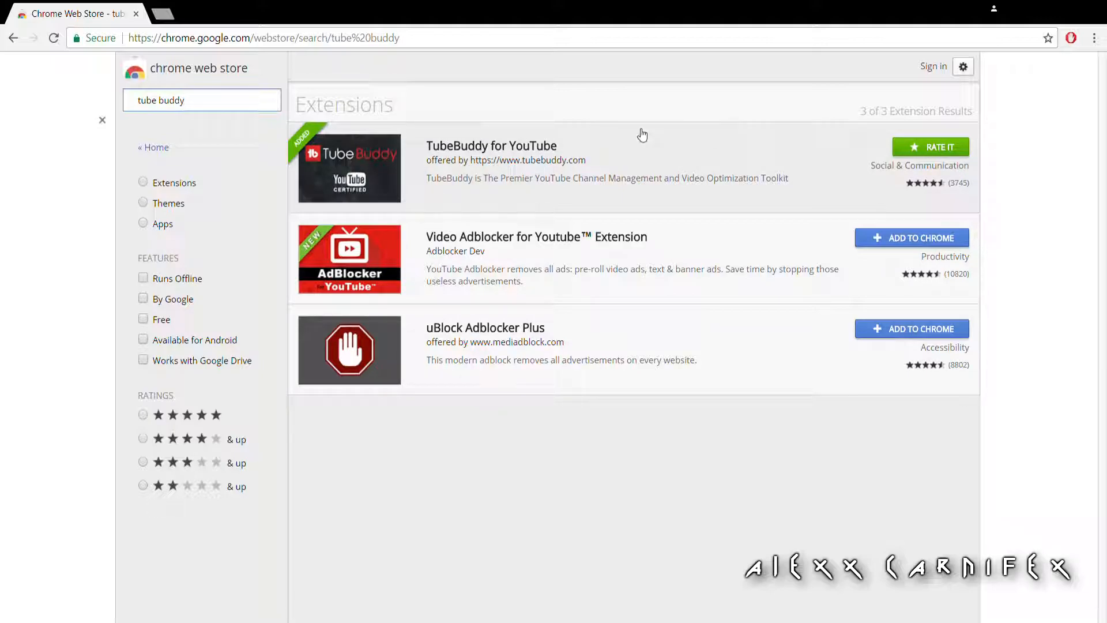
pyautogui.click(490, 146)
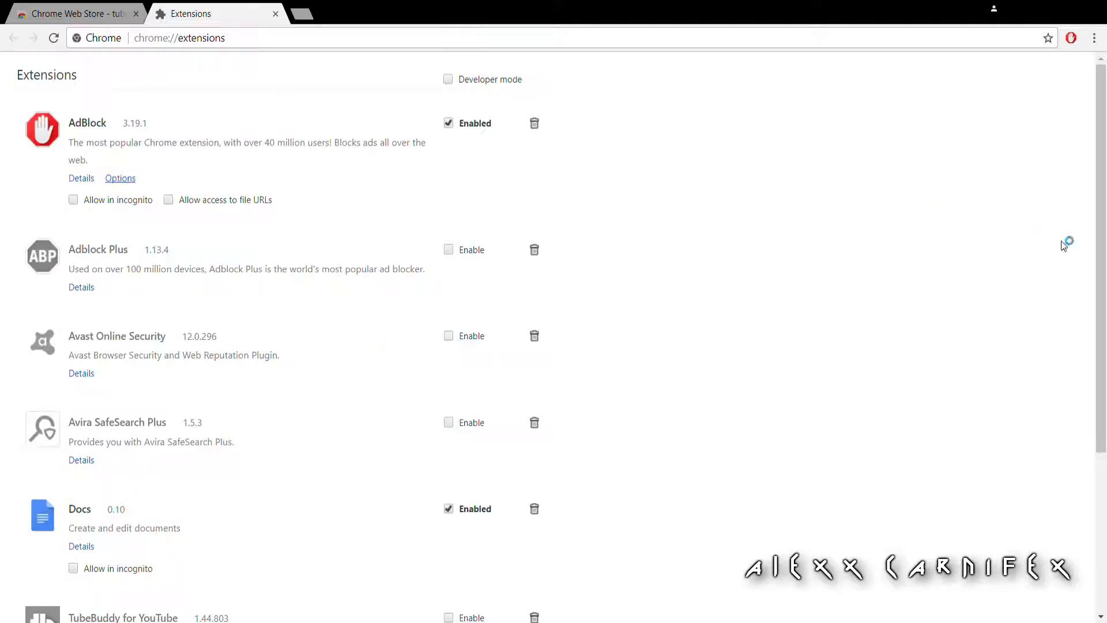
# Tick Enable for TubeBuddy and vidIQ Vision on chrome://extensions, then close that tab
pyautogui.scroll(-3)
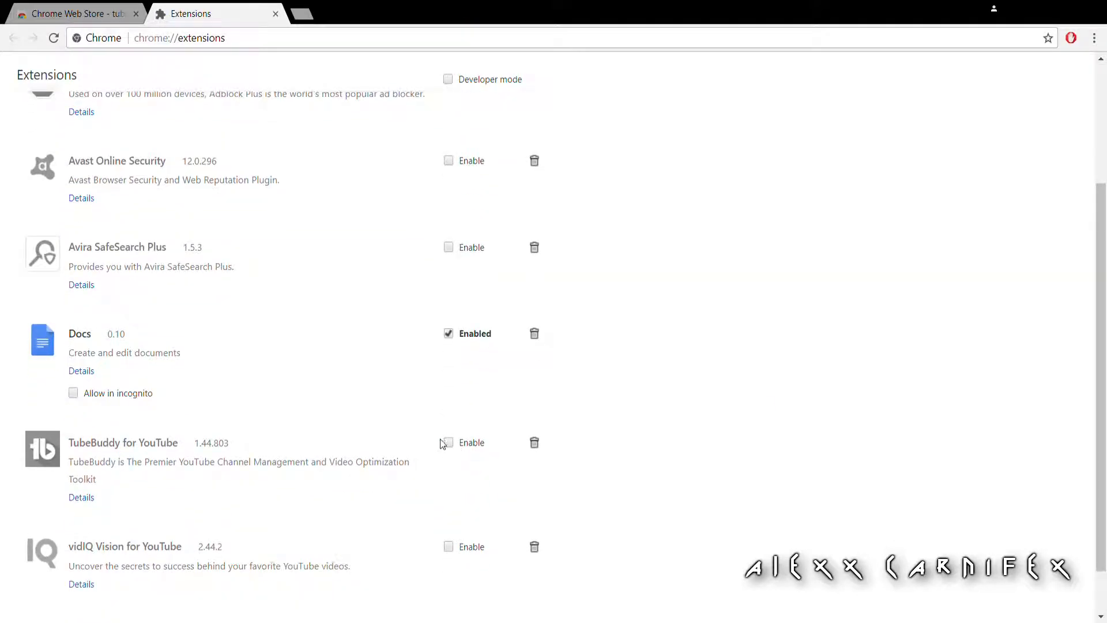
pyautogui.click(447, 443)
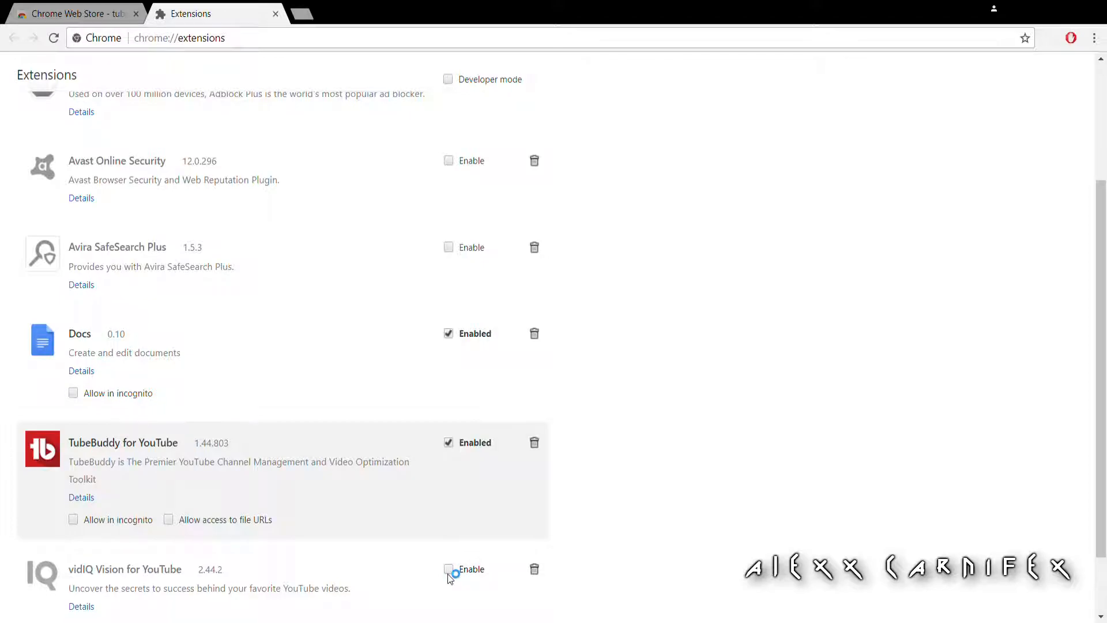
pyautogui.click(449, 569)
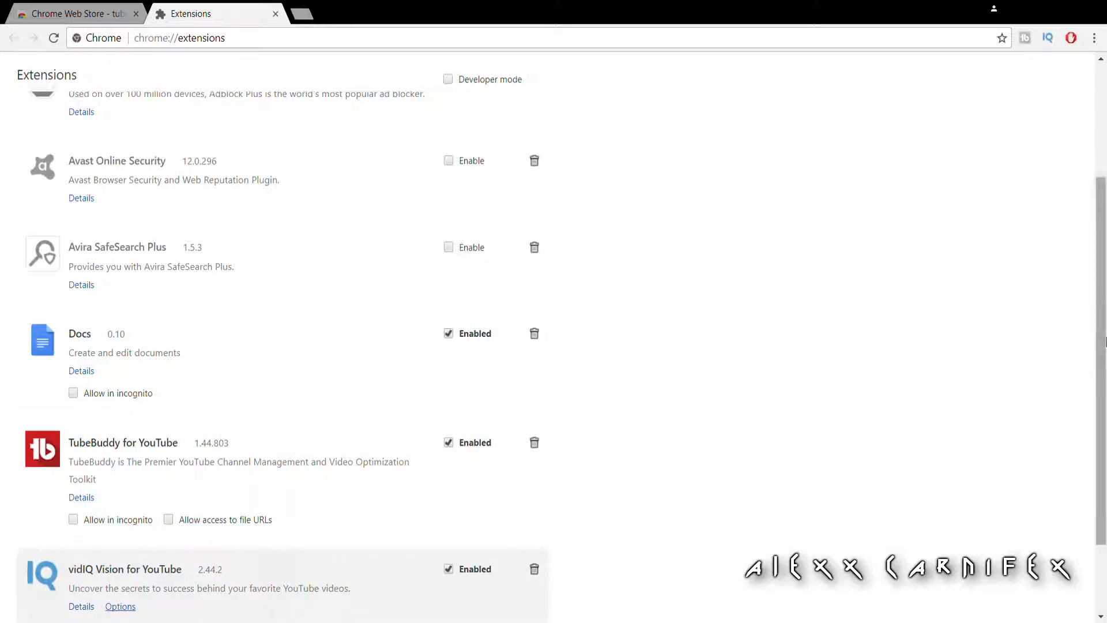
pyautogui.scroll(-3)
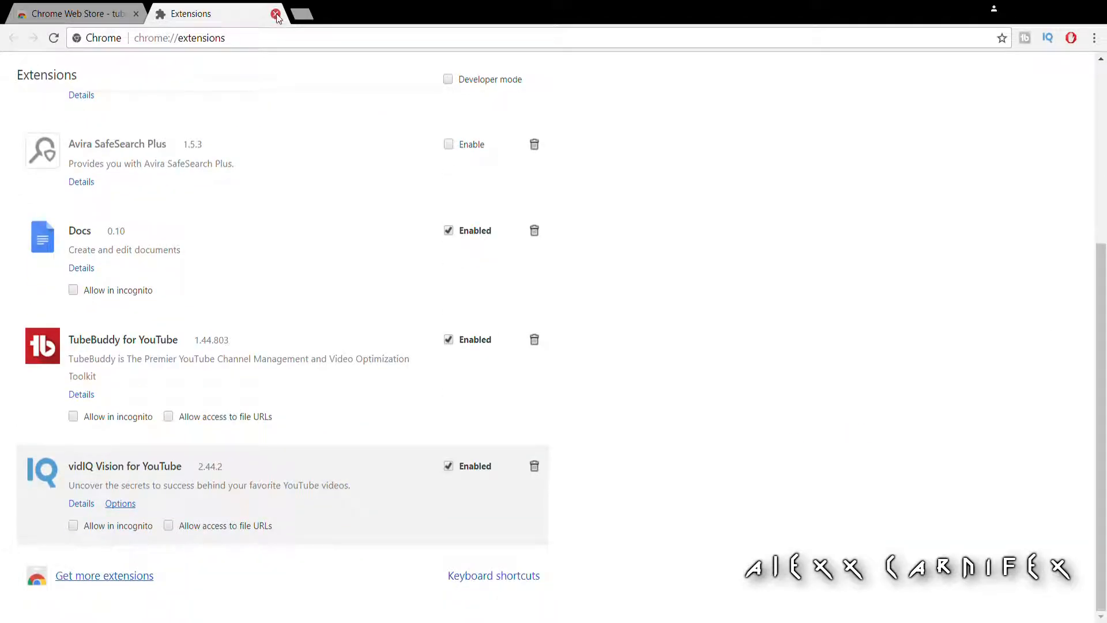
pyautogui.click(277, 13)
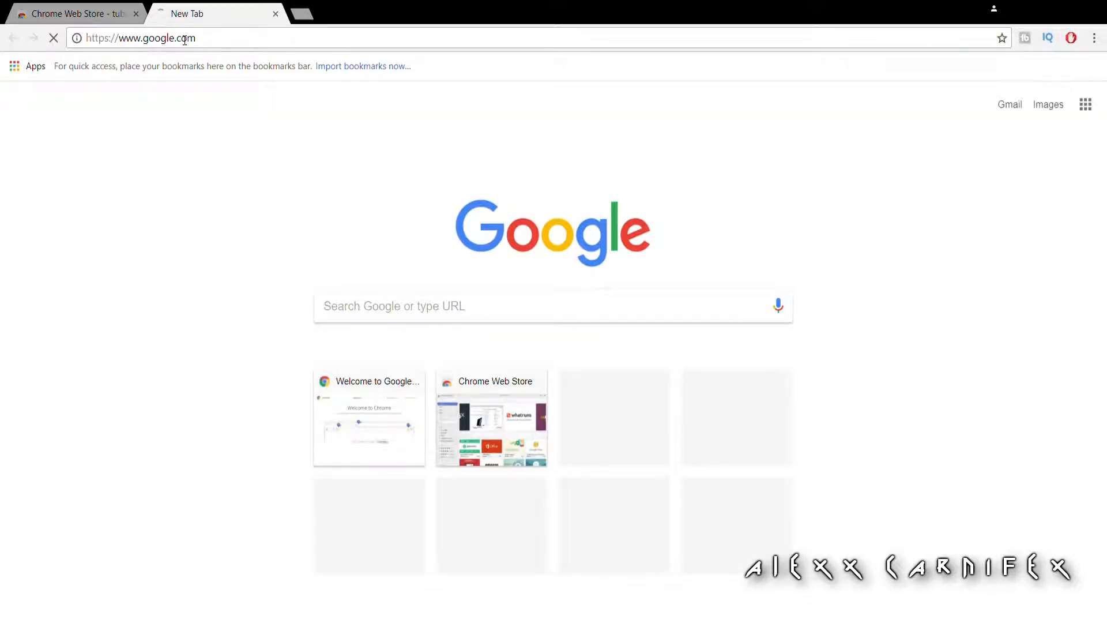
# Search Google for 'you' and follow the 'youtube' suggestion to YouTube
pyautogui.write('you')
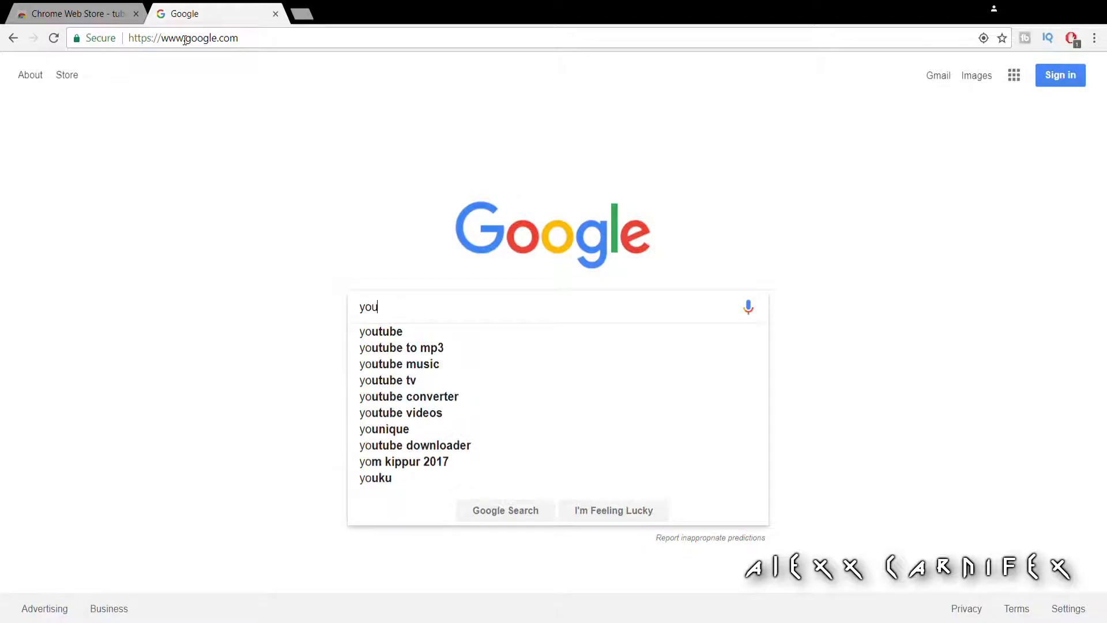
pyautogui.click(380, 331)
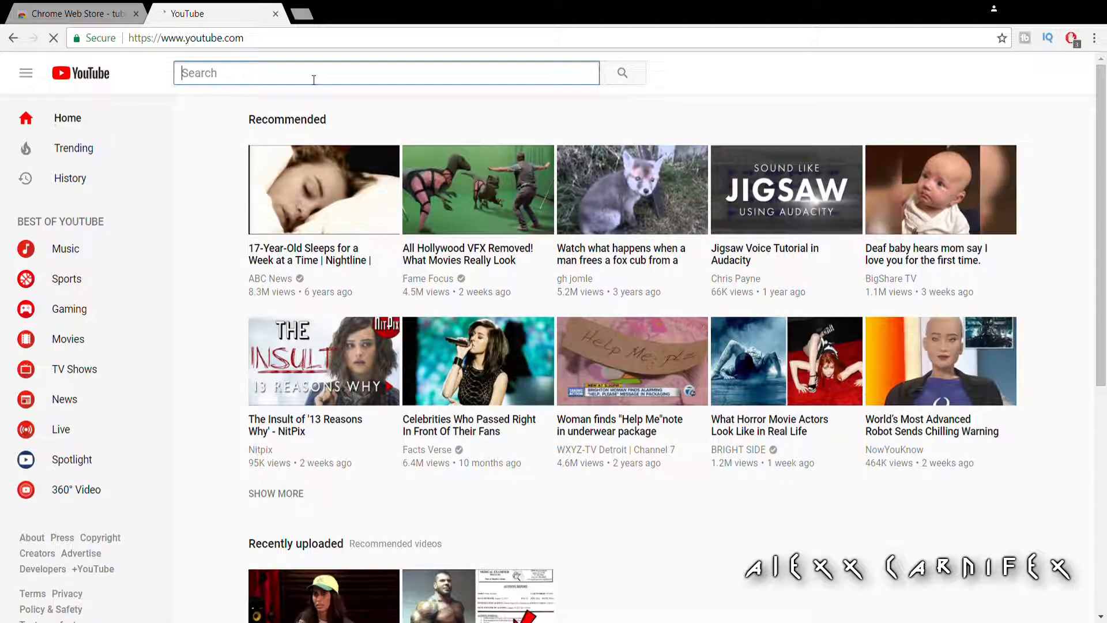
# Search YouTube for 'Alexx Carnifex', open his 3D intro video and scroll the vidIQ panel
pyautogui.write('A')
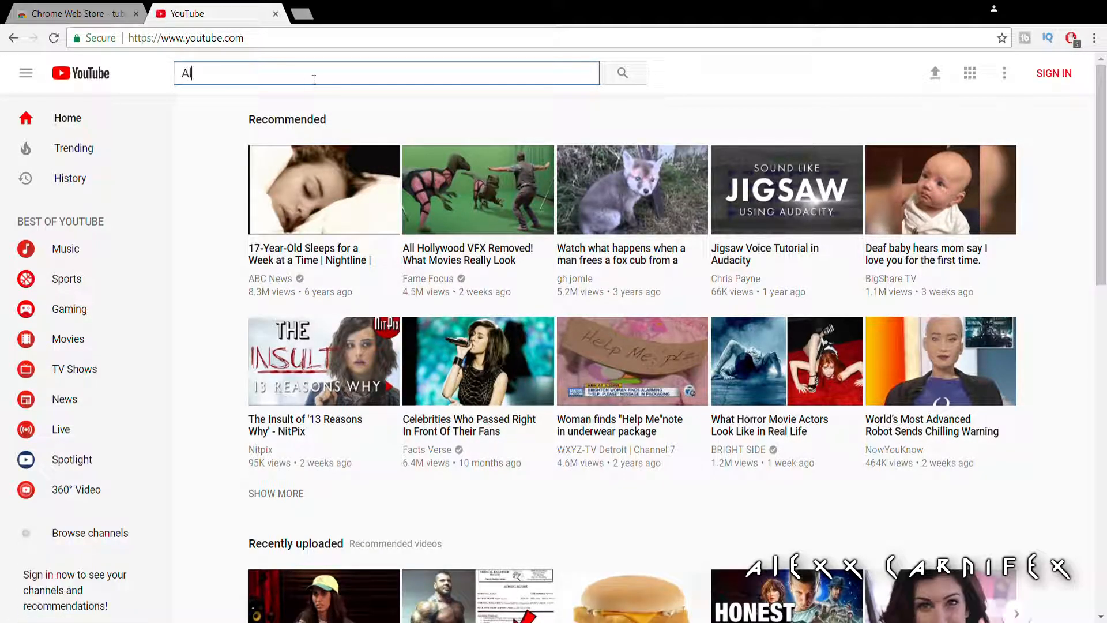
pyautogui.write('lexx carnifex')
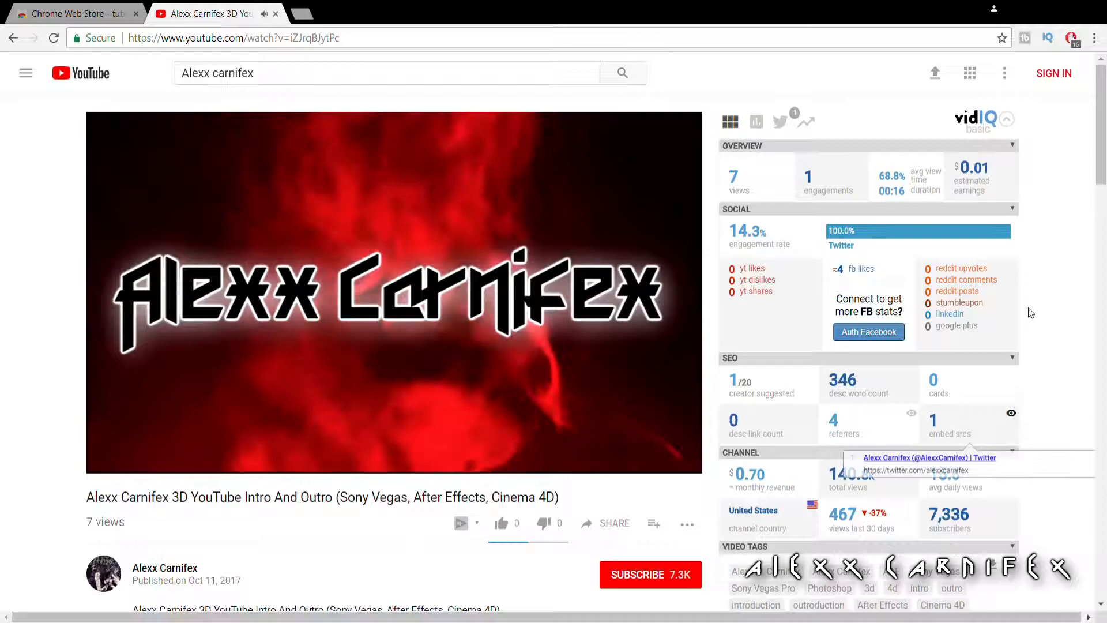
pyautogui.scroll(-3)
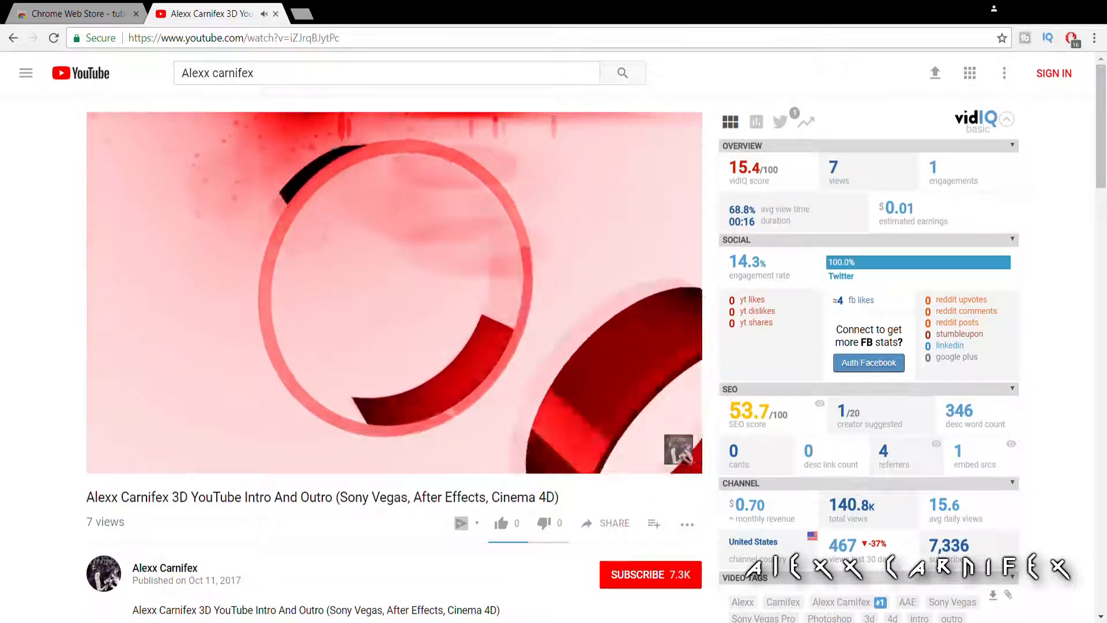
pyautogui.click(53, 38)
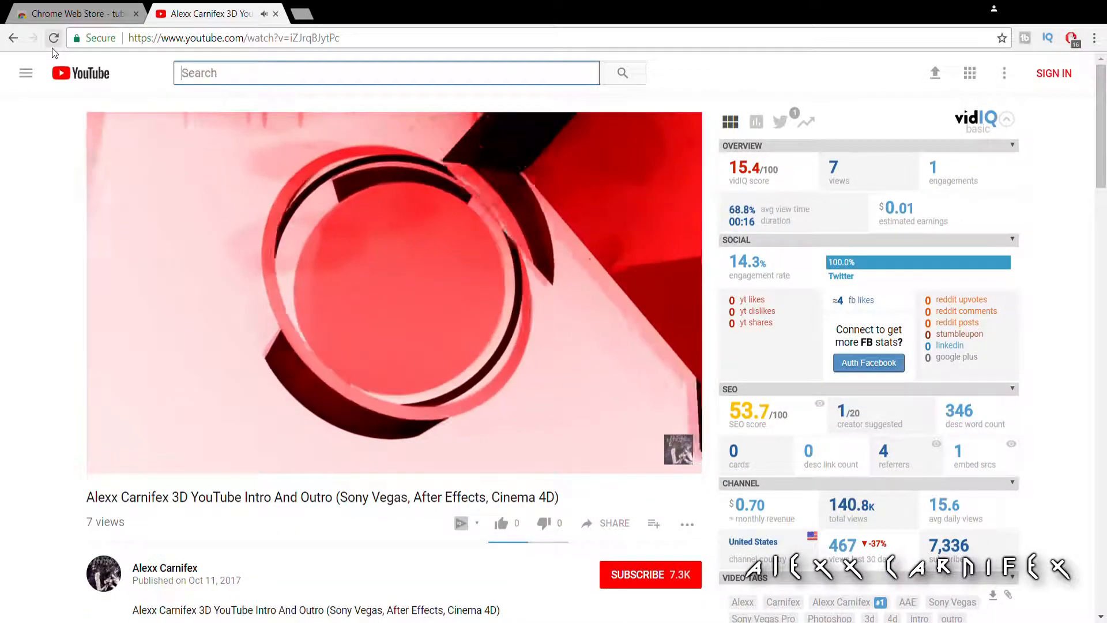
# Search 'funny cat compilation 2017', open the Life Awesome video and scroll to vidIQ tags
pyautogui.write('funny cat com')
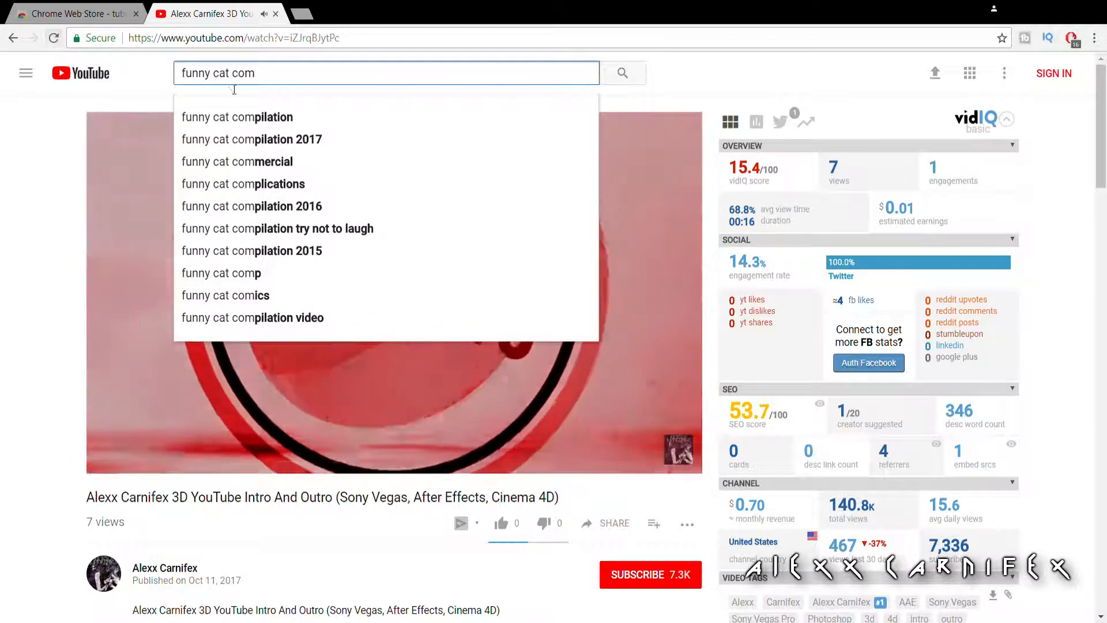
pyautogui.click(252, 139)
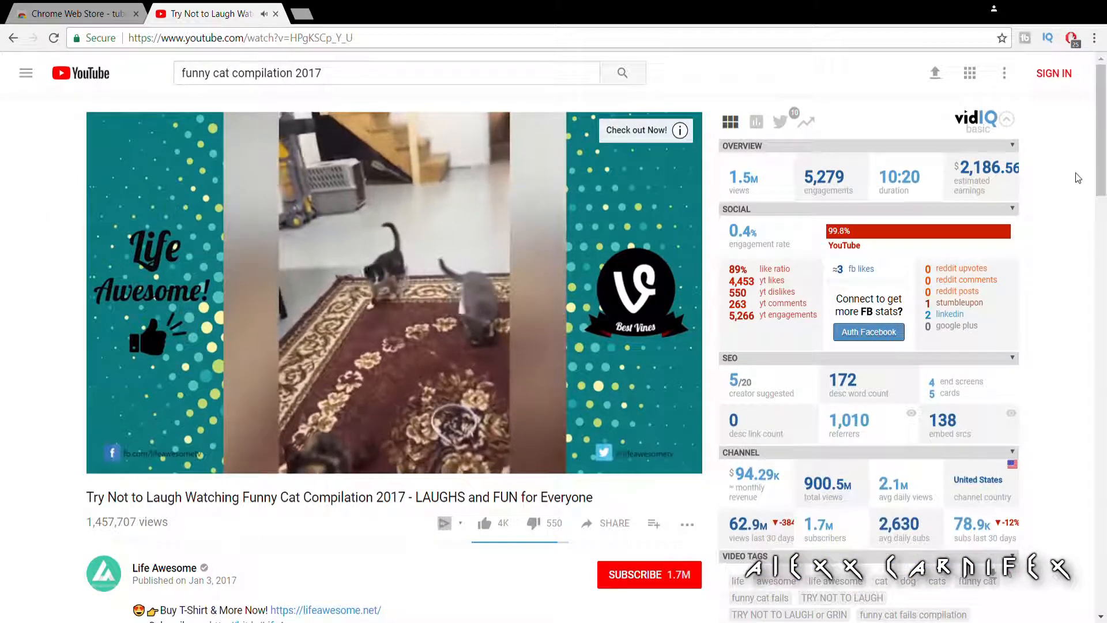
pyautogui.scroll(-3)
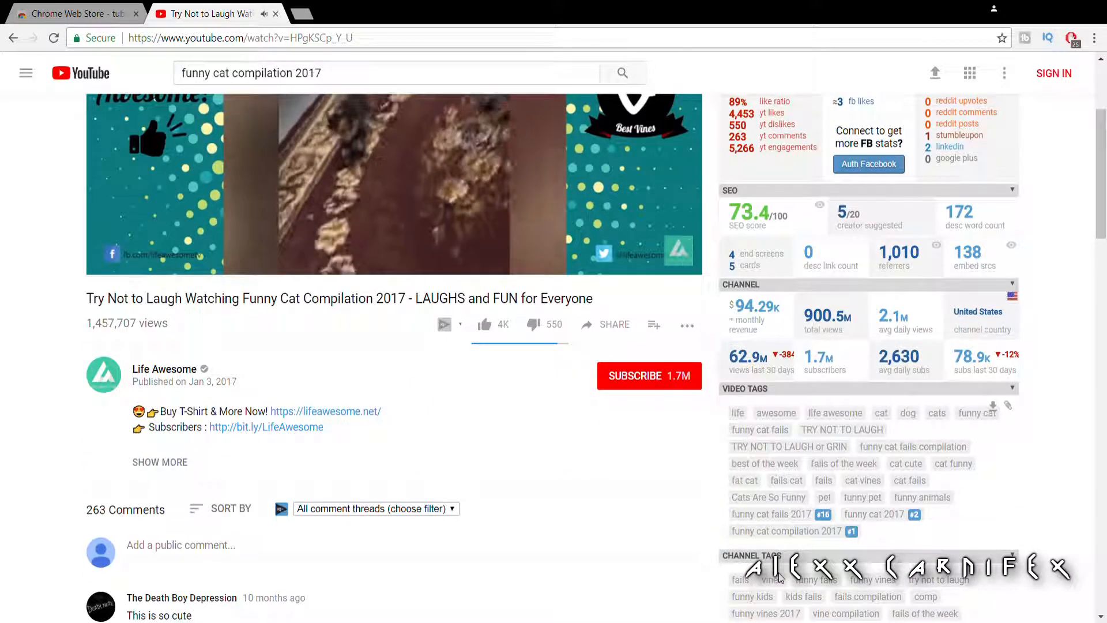